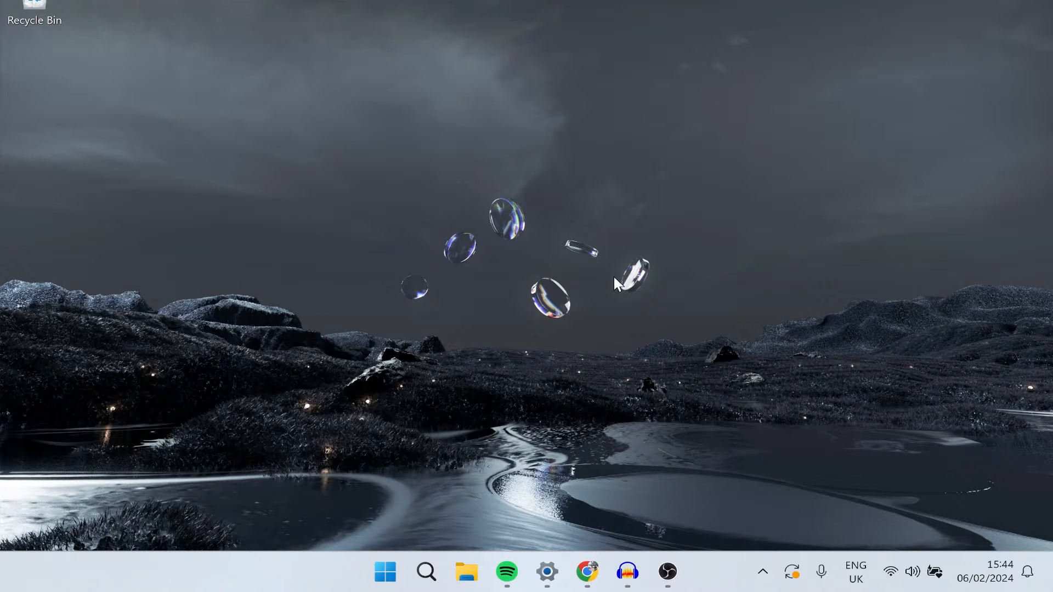
Launch Google Chrome from the Windows taskbar so the new tab page appears
left_click(426, 572)
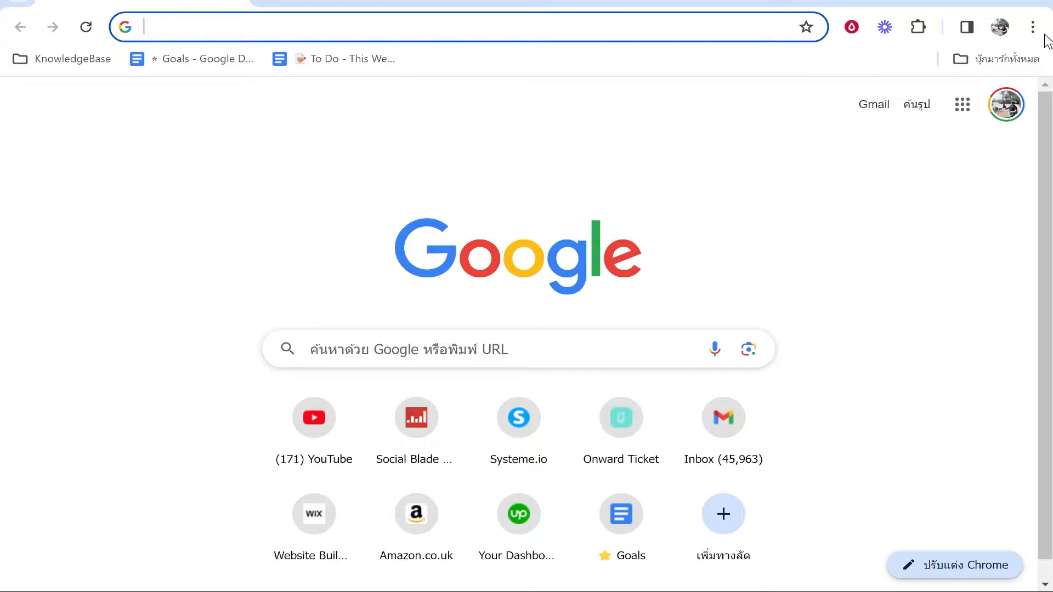
Show Chrome's three-dot main menu, closing and reopening it over the new tab page
left_click(1033, 27)
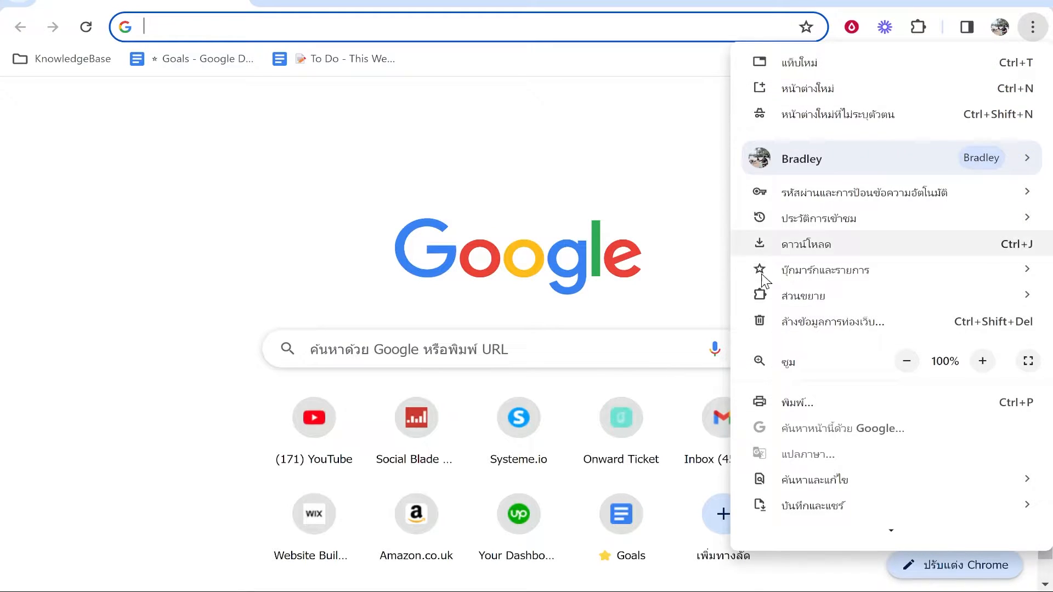
left_click(615, 177)
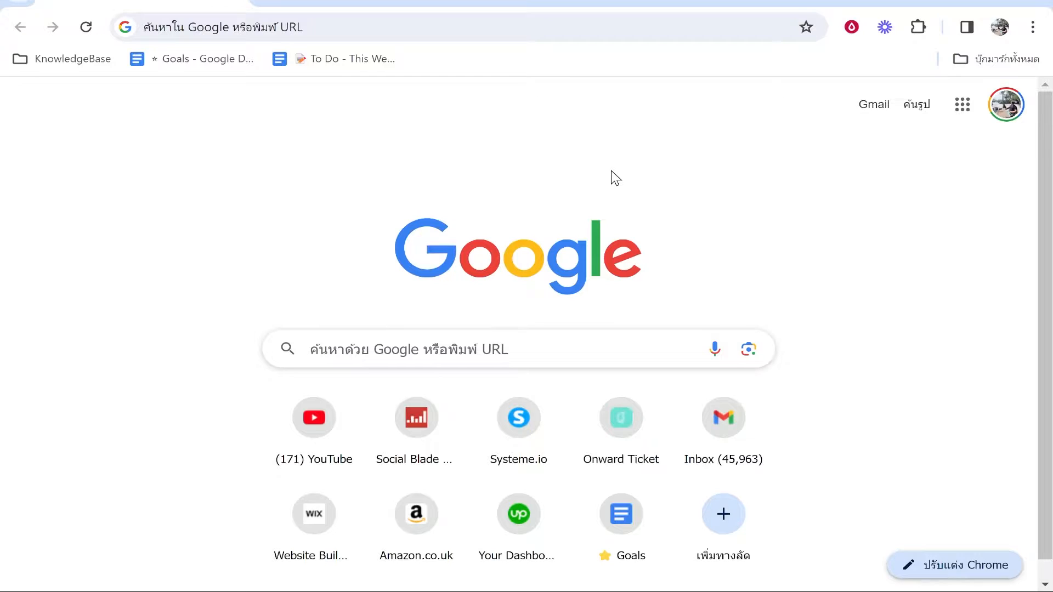
mouse_move(711, 205)
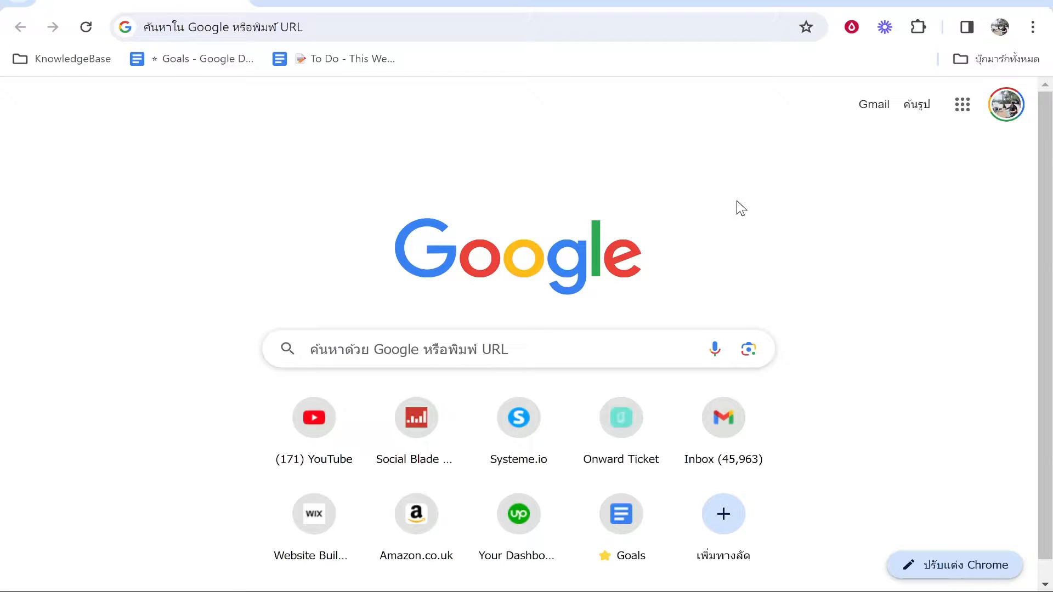
mouse_move(1034, 27)
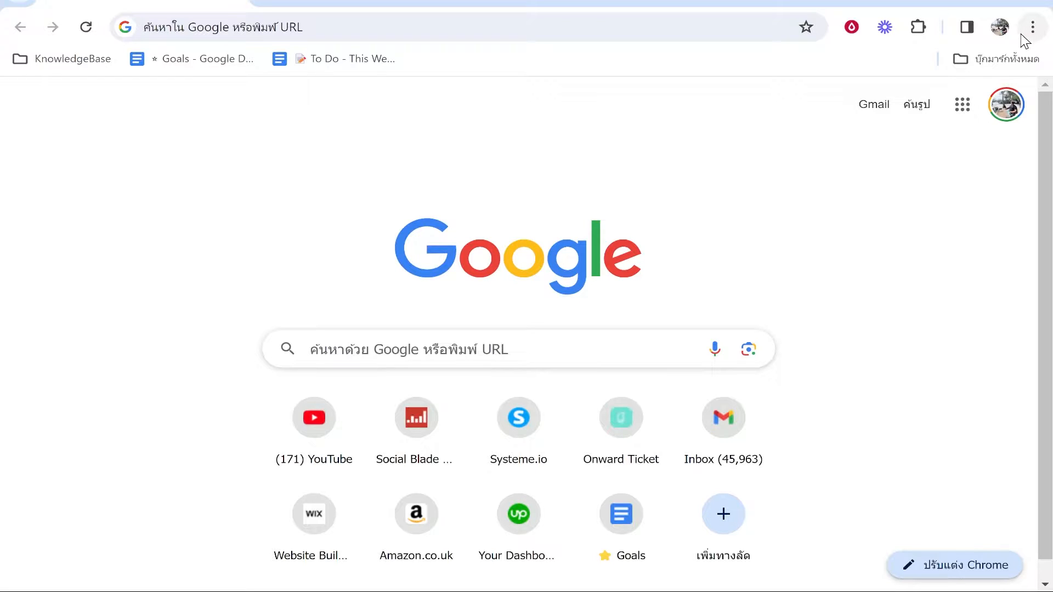
left_click(1033, 27)
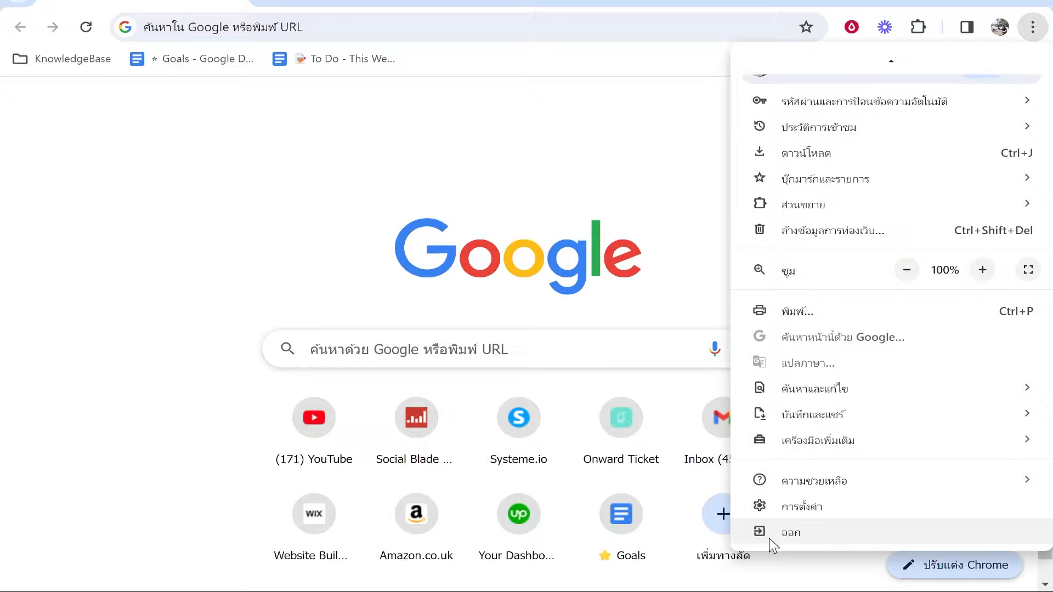
mouse_move(796, 533)
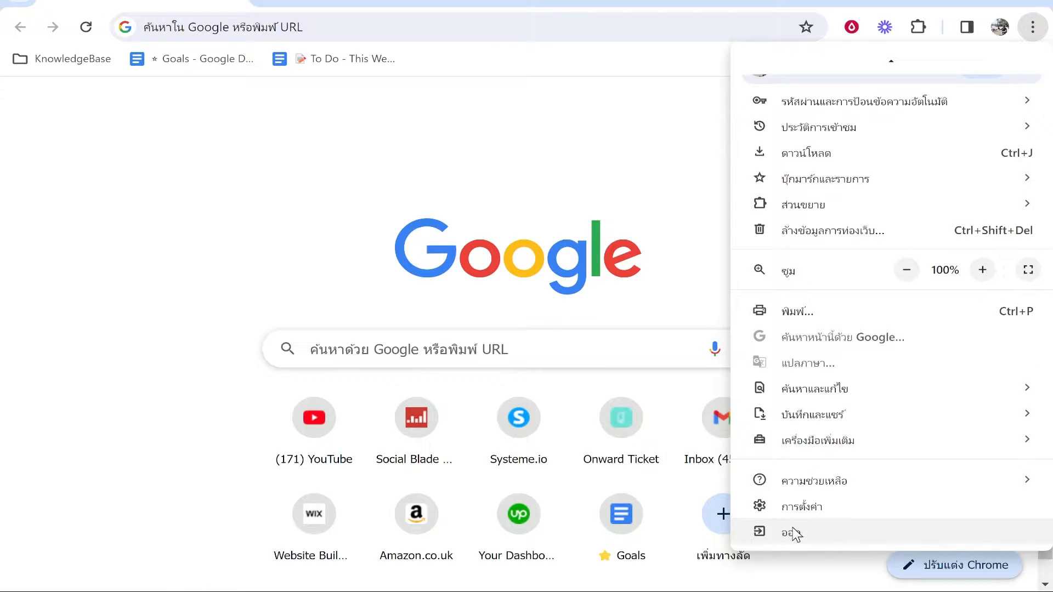
mouse_move(799, 506)
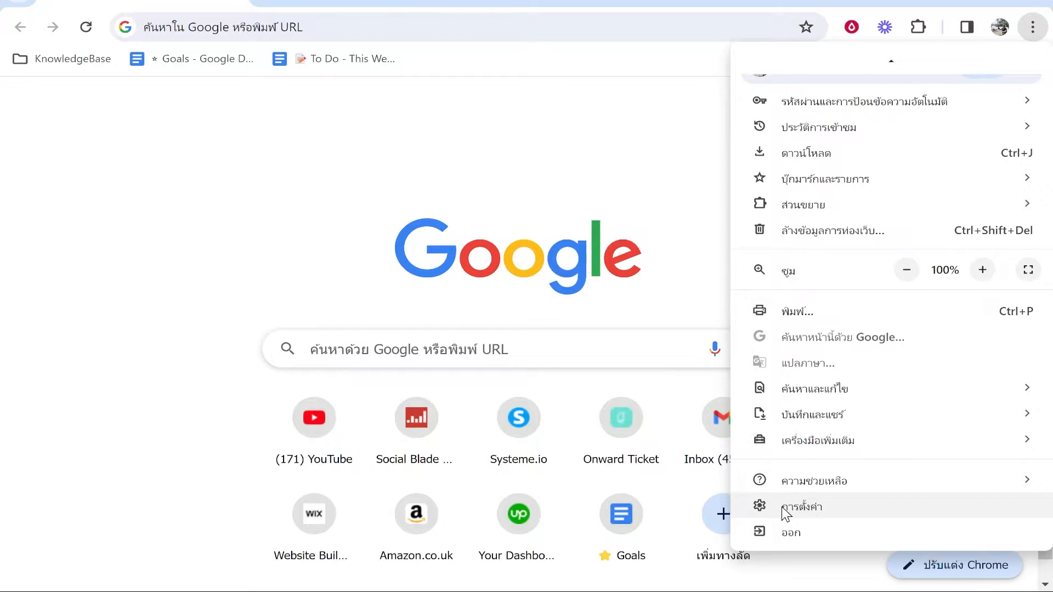
mouse_move(818, 518)
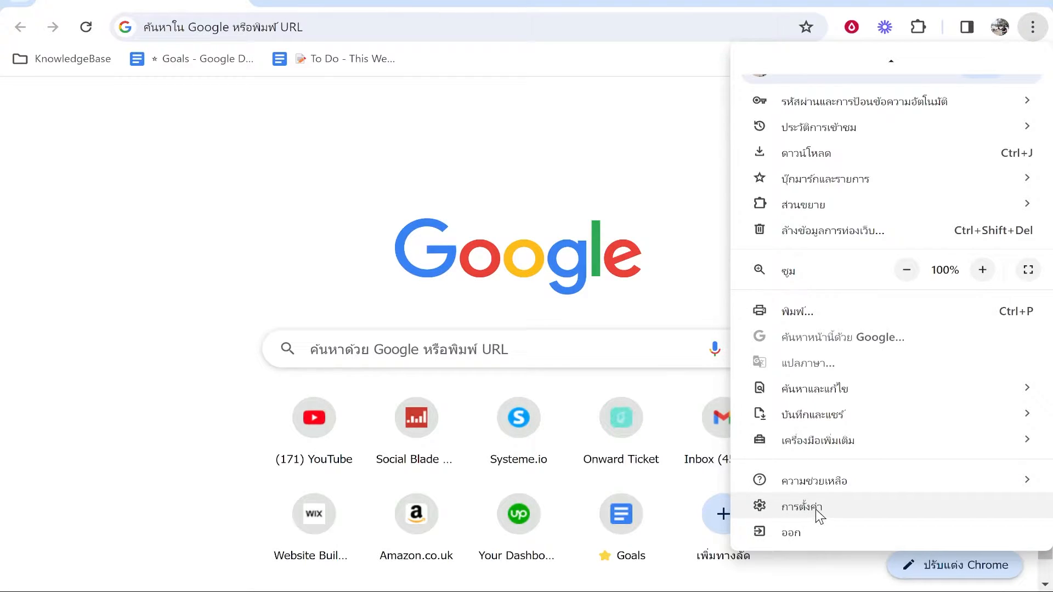
Go to Chrome Settings from the menu and scroll the sidebar category list down
left_click(802, 506)
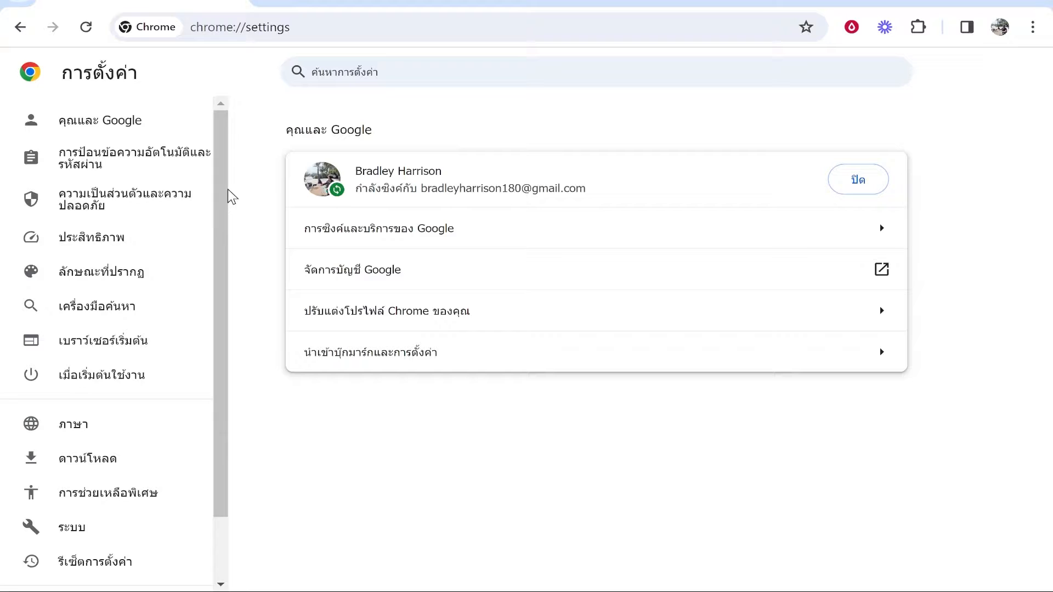
scroll("down", 3)
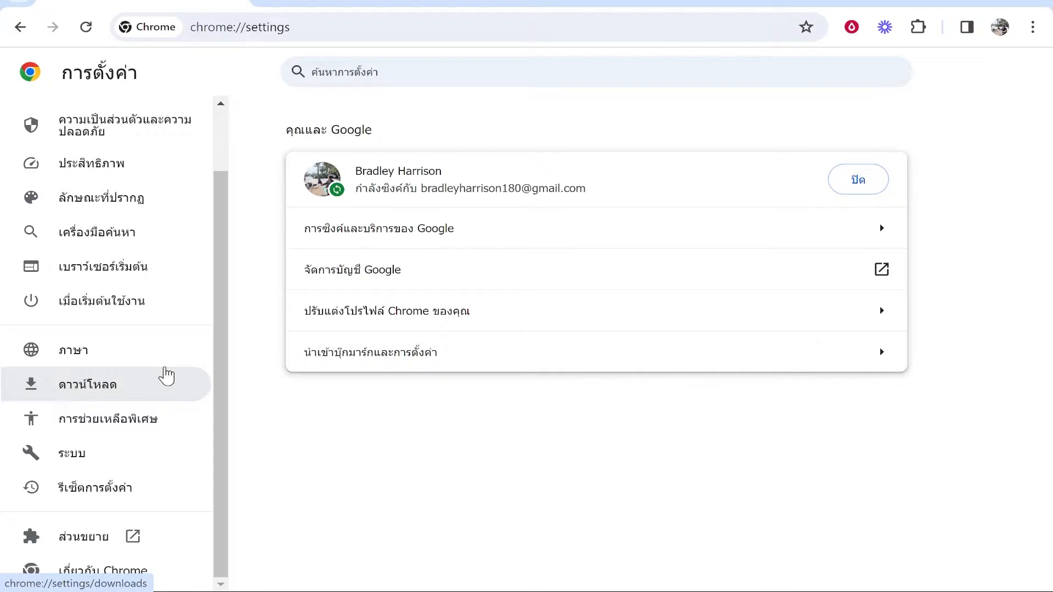
mouse_move(72, 349)
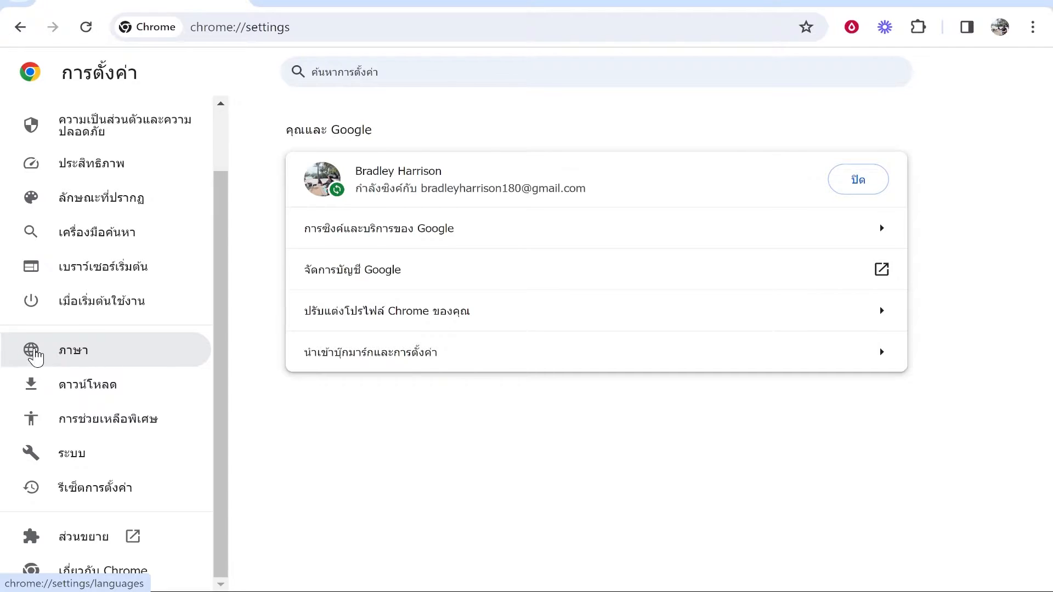
Show the Languages section listing preferred languages with Thai first as display language
left_click(71, 350)
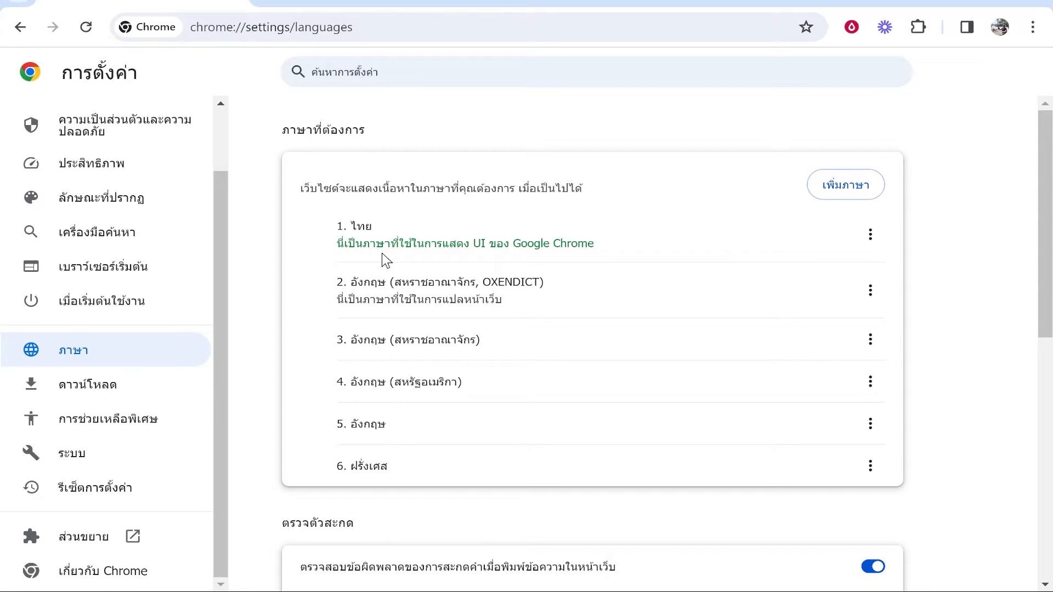
left_click_drag(338, 243, 575, 243)
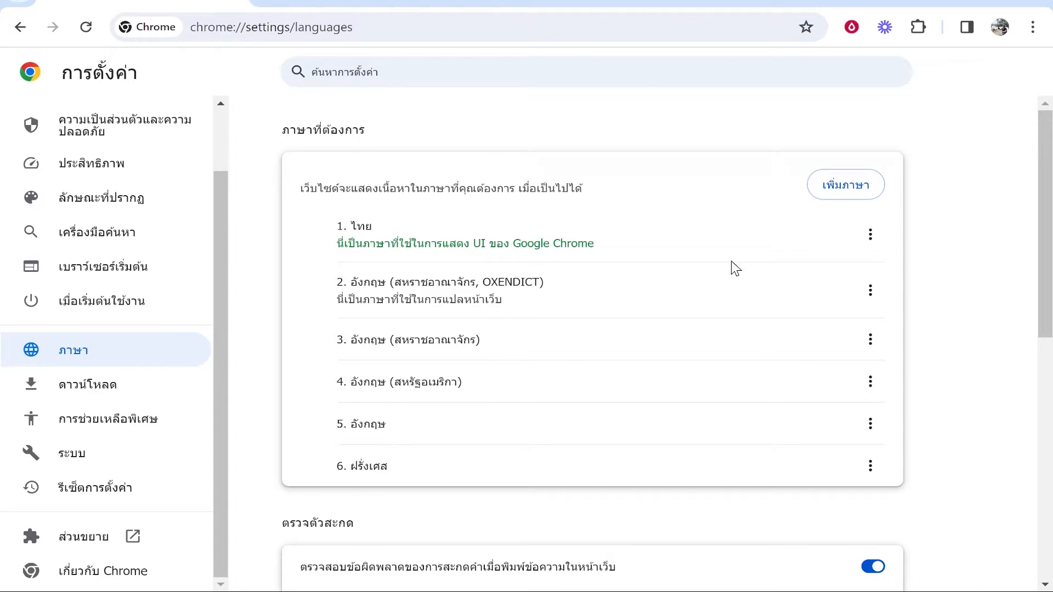
mouse_move(846, 185)
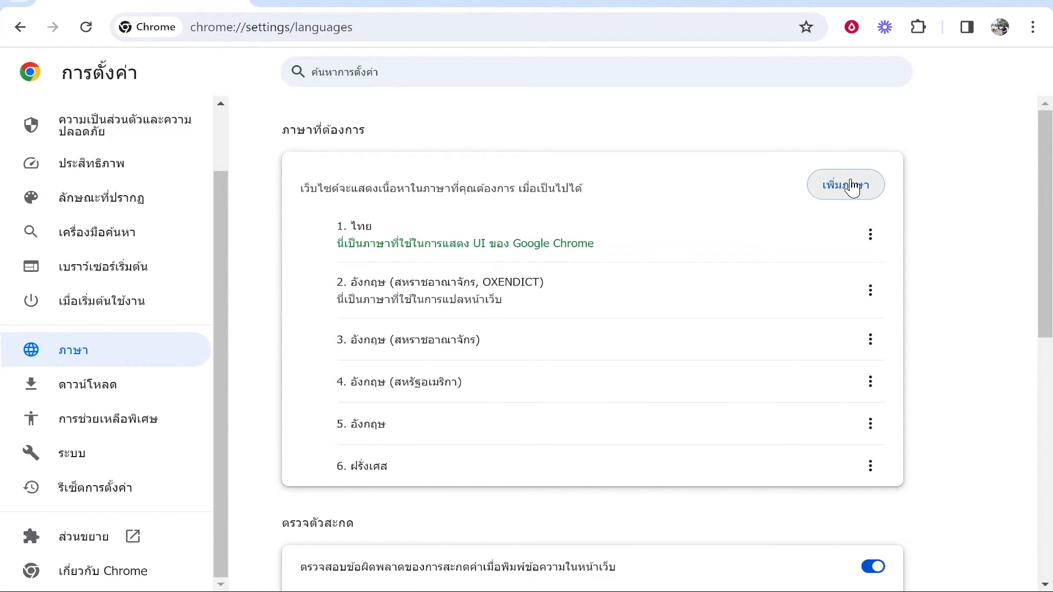
left_click(845, 185)
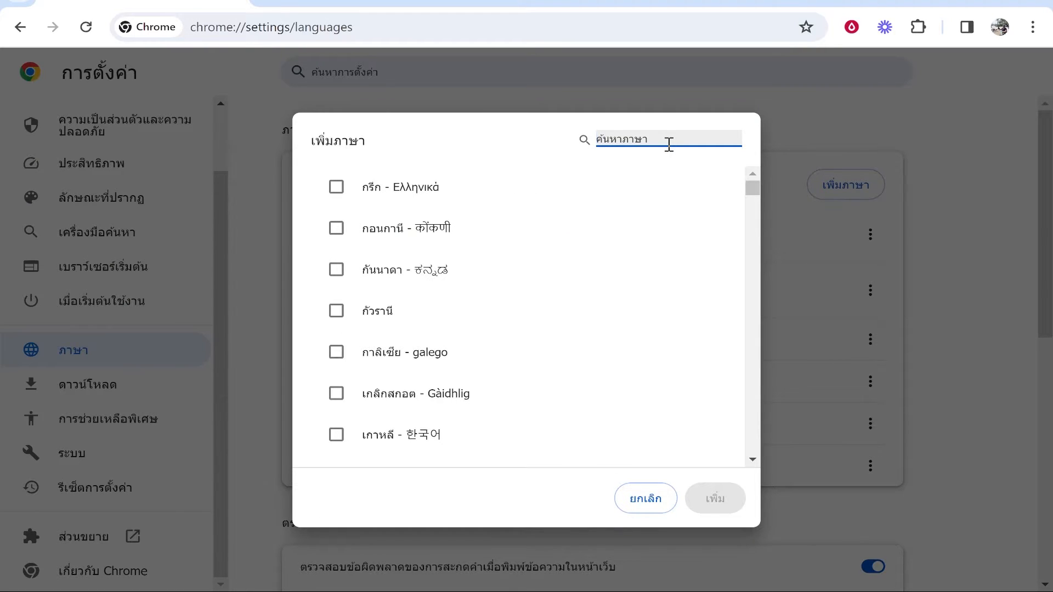
type("english")
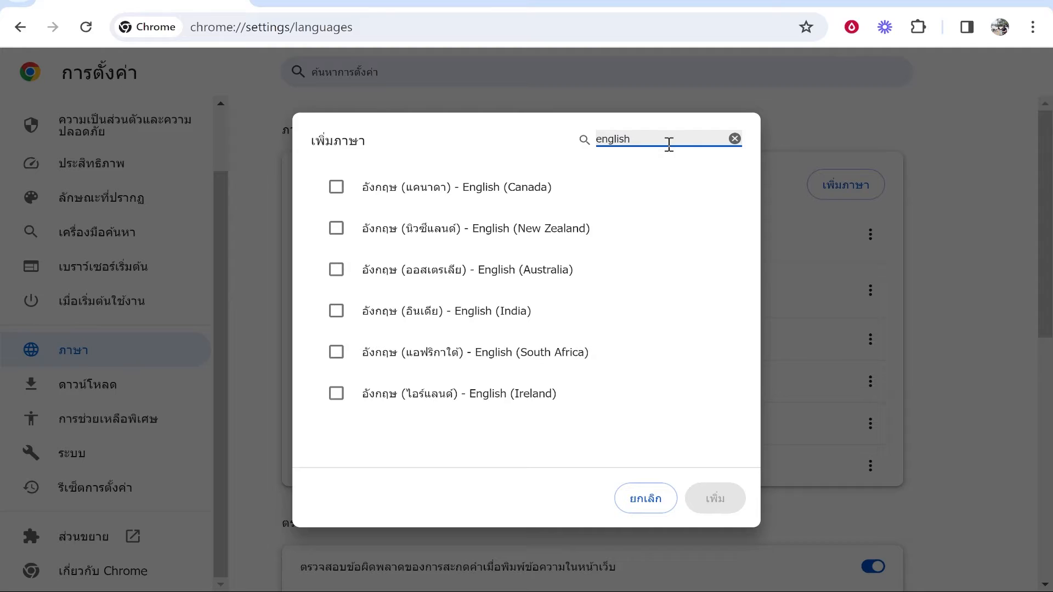
mouse_move(437, 342)
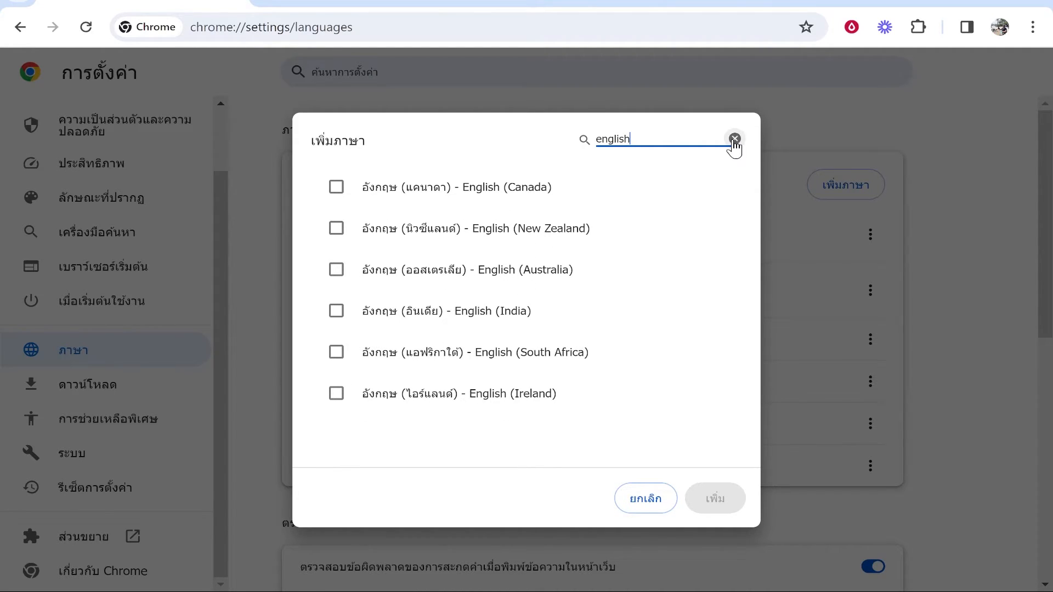
left_click(734, 139)
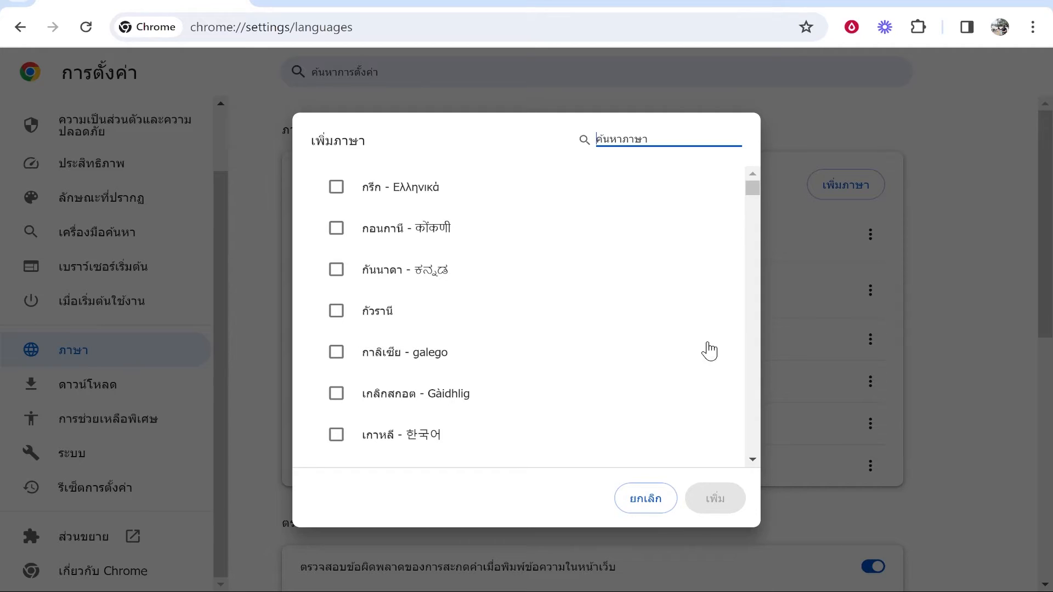
left_click(644, 498)
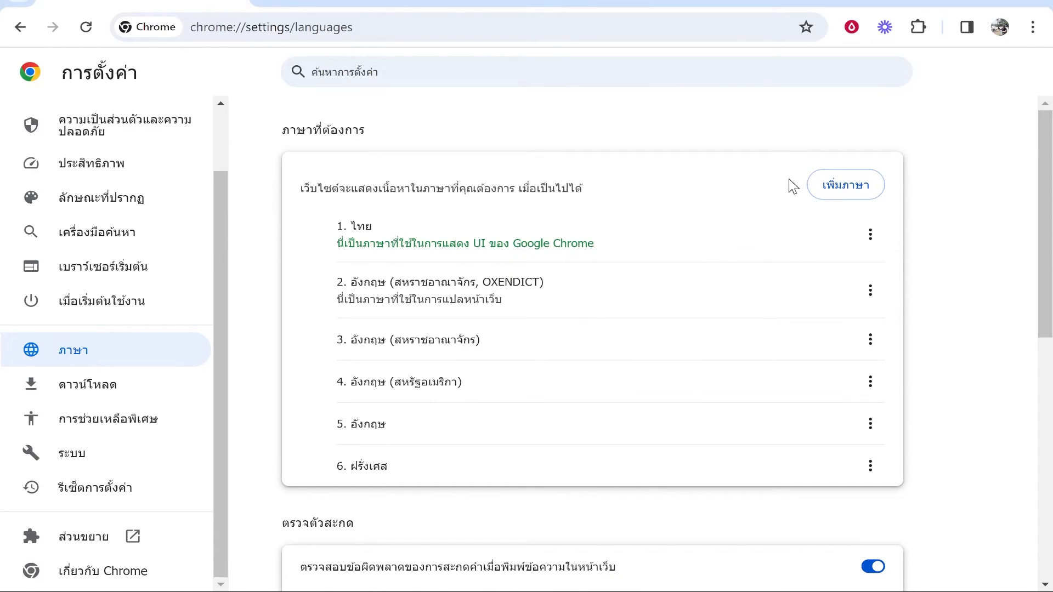
Make English (UK, OXENDICT) the display language and relaunch Chrome in English
double_click(446, 282)
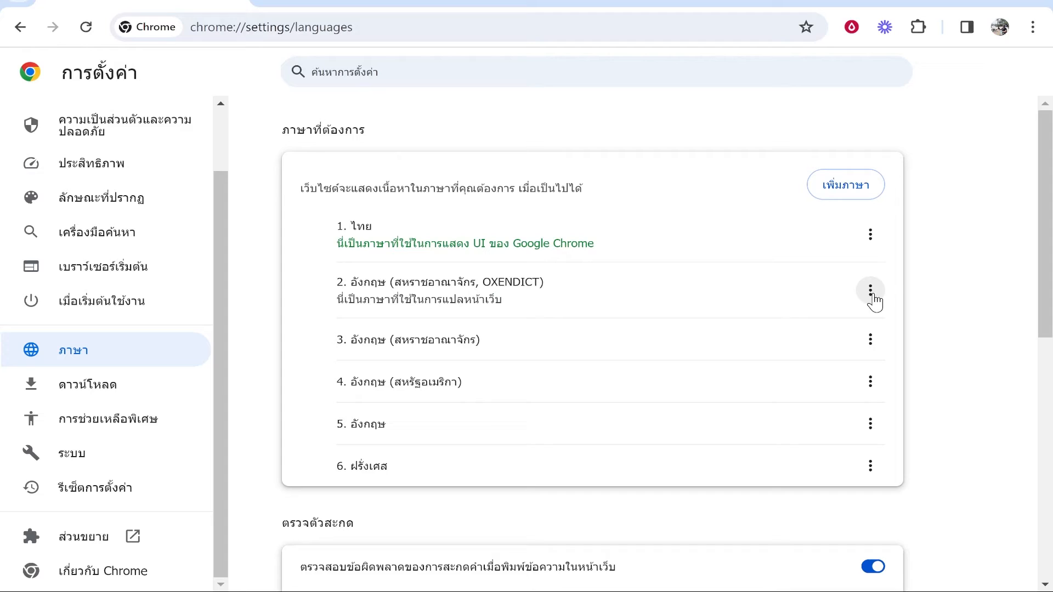
left_click(871, 299)
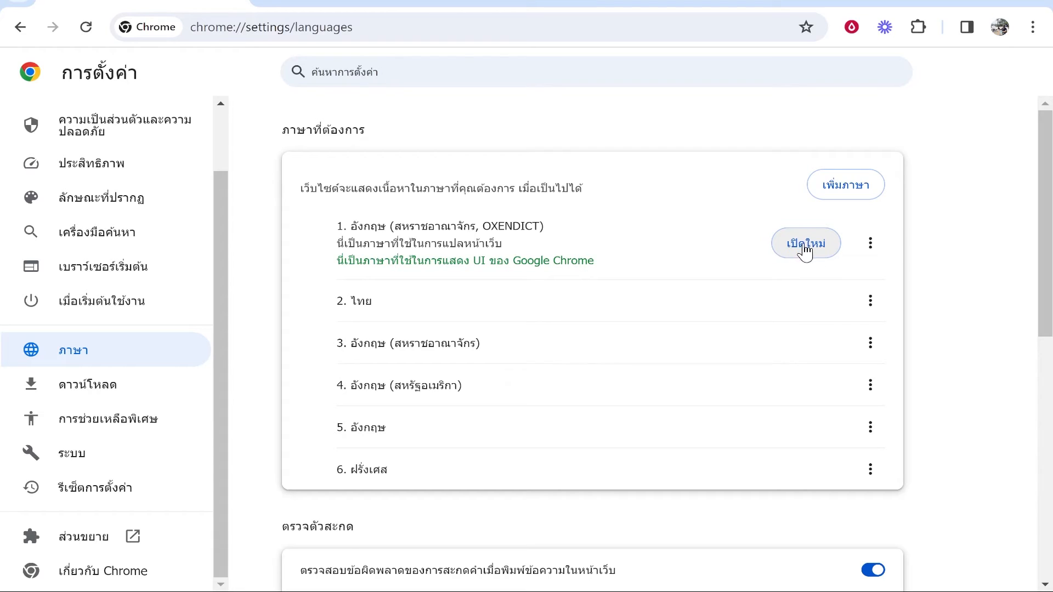
left_click(805, 242)
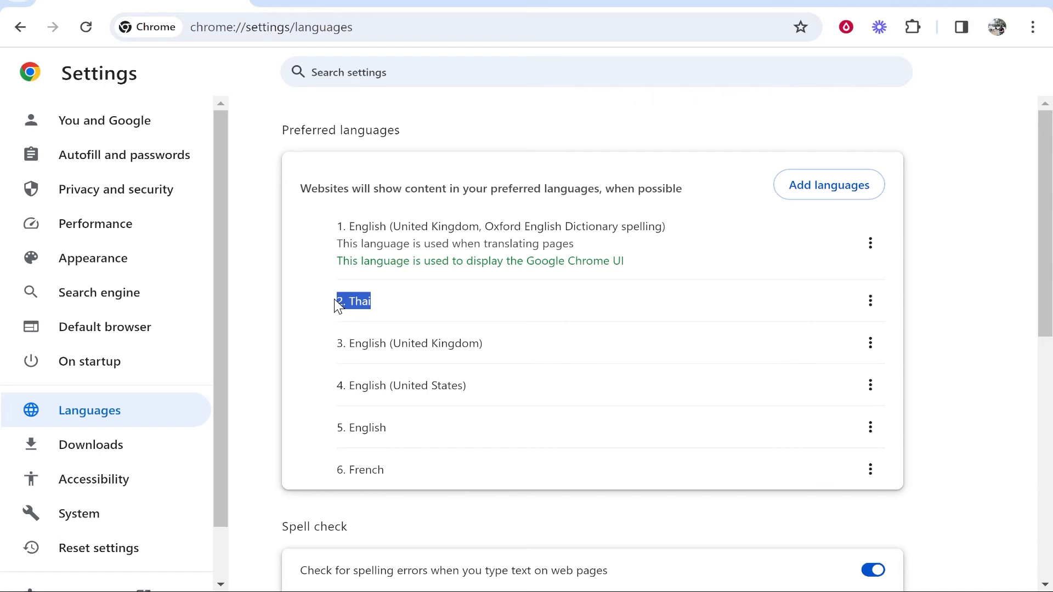
Remove Thai from the preferred languages via its options menu
left_click(871, 300)
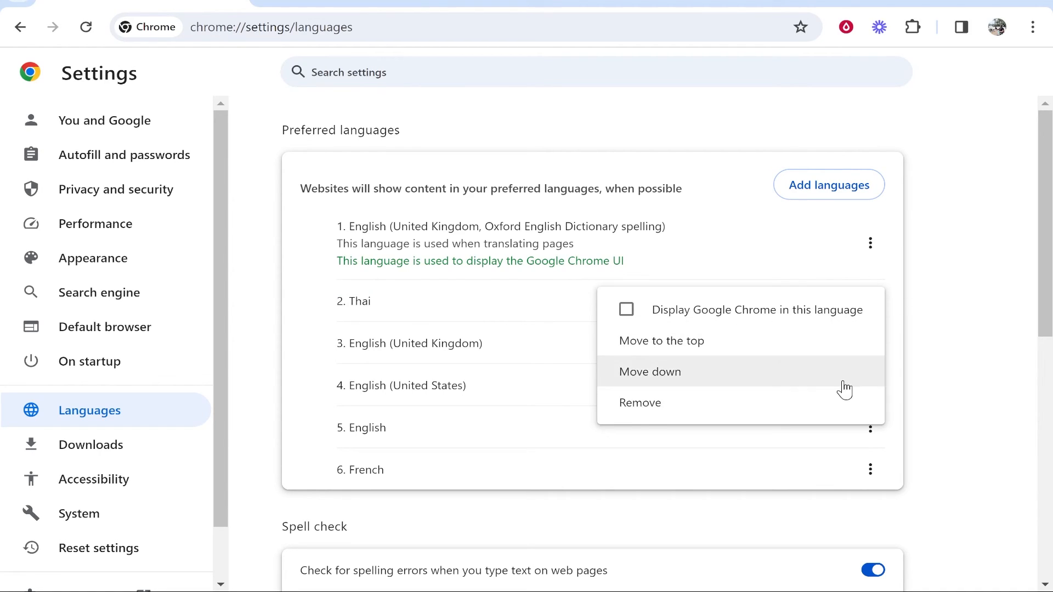
left_click(639, 402)
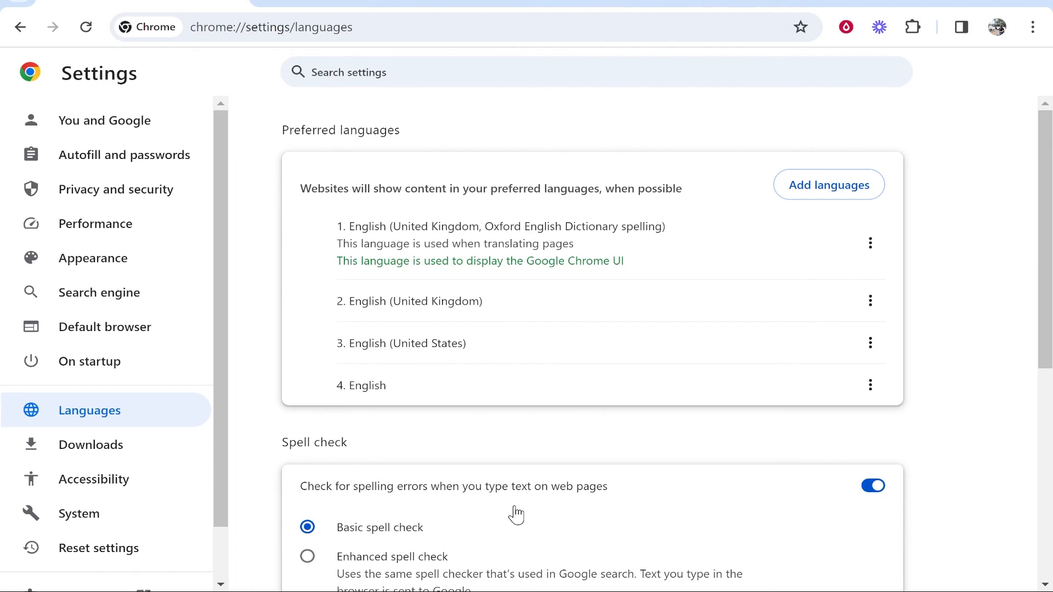
mouse_move(836, 218)
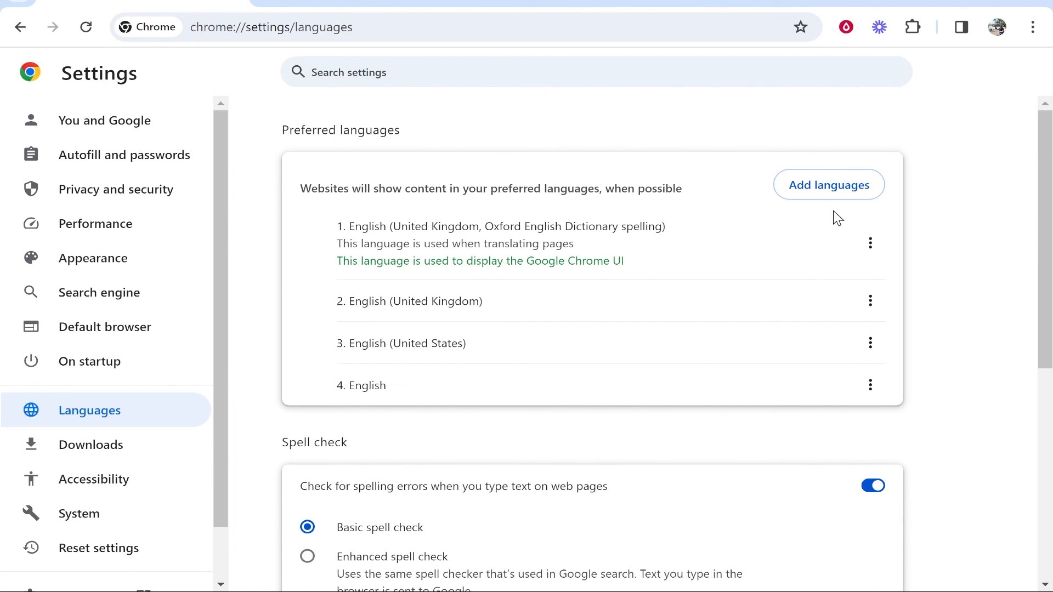